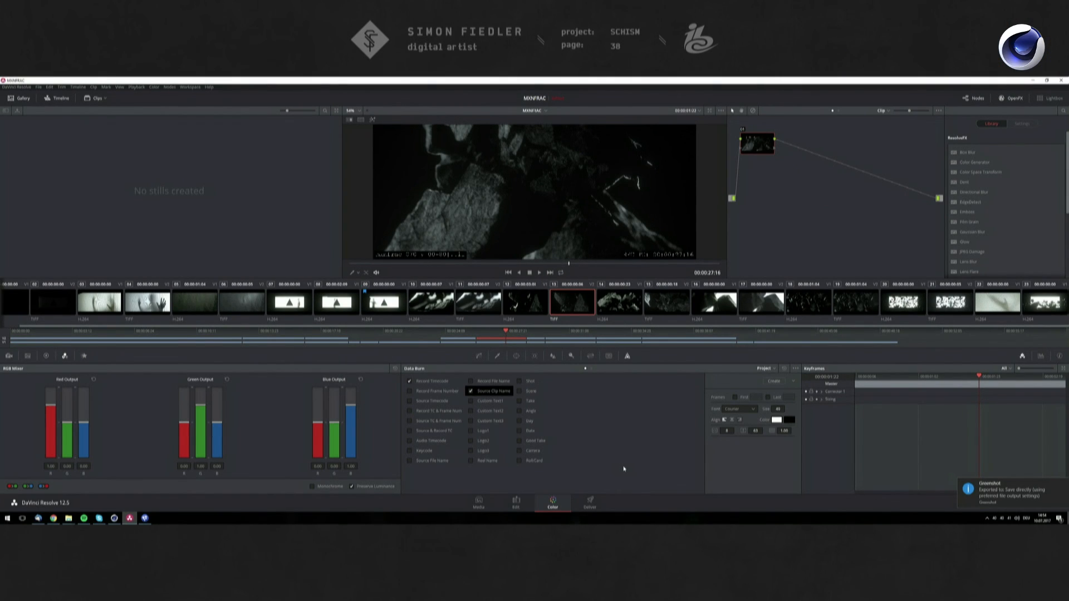
{"action": "mouse_move", "coordinate": [611, 467]}
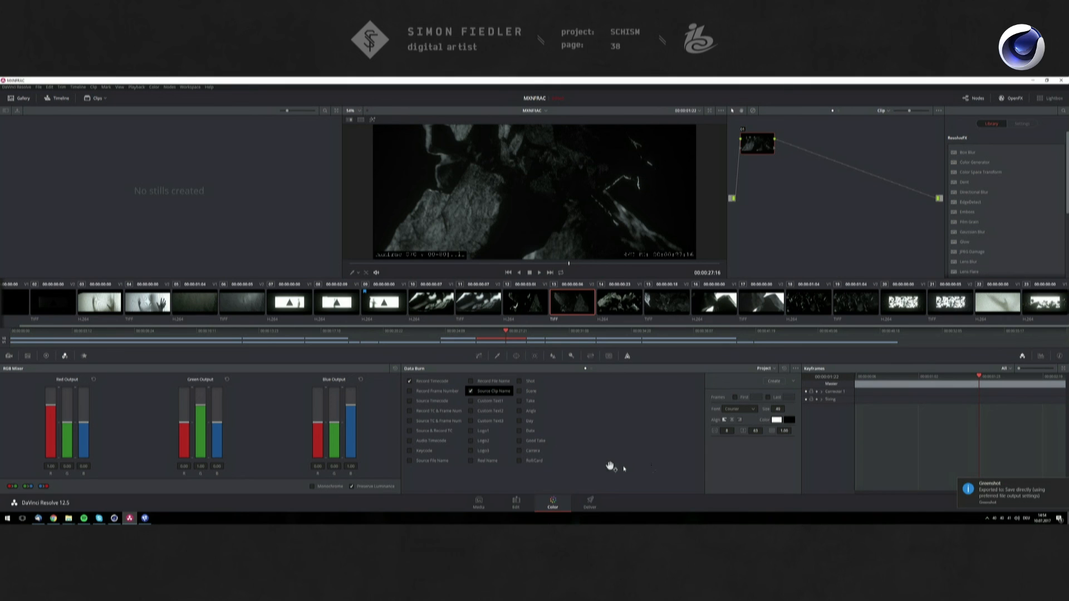
{"action": "mouse_move", "coordinate": [494, 341]}
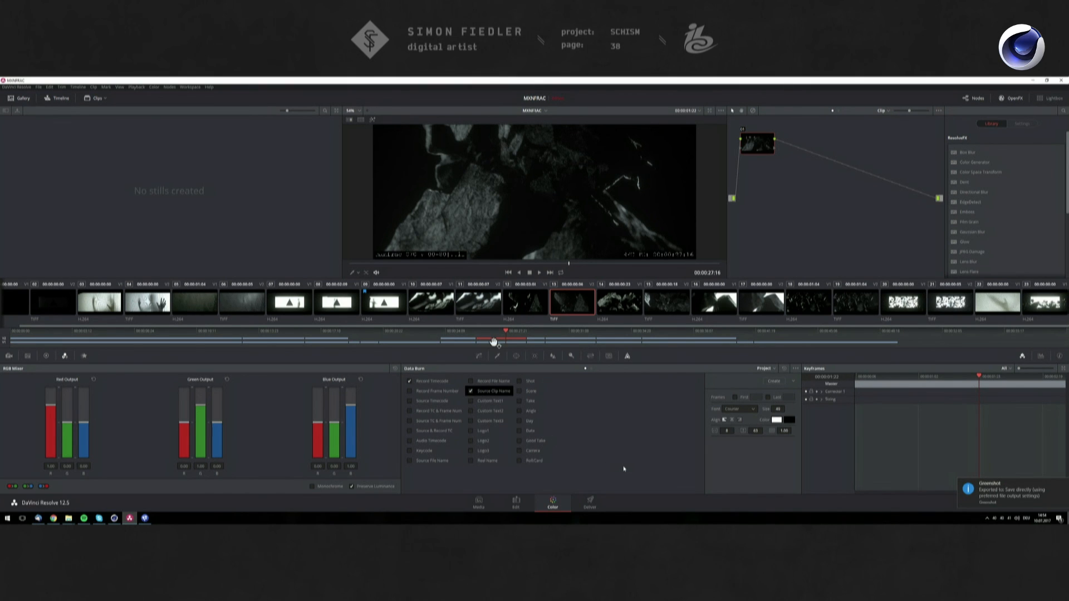